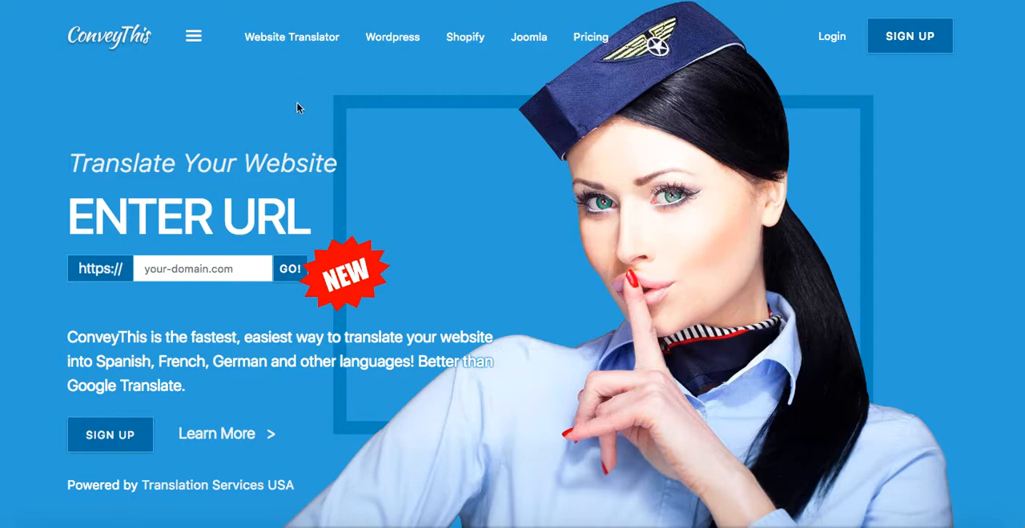
mouse_move(362, 103)
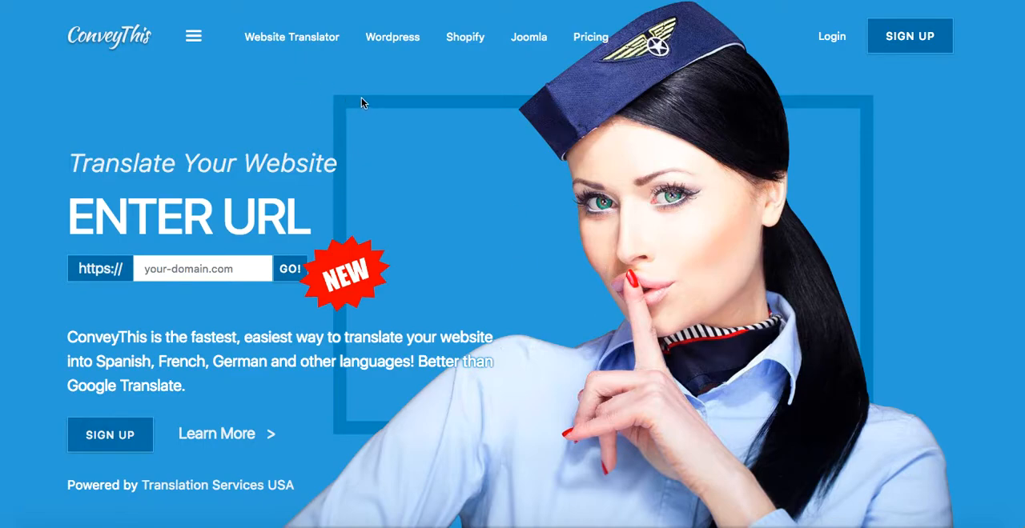
mouse_move(605, 44)
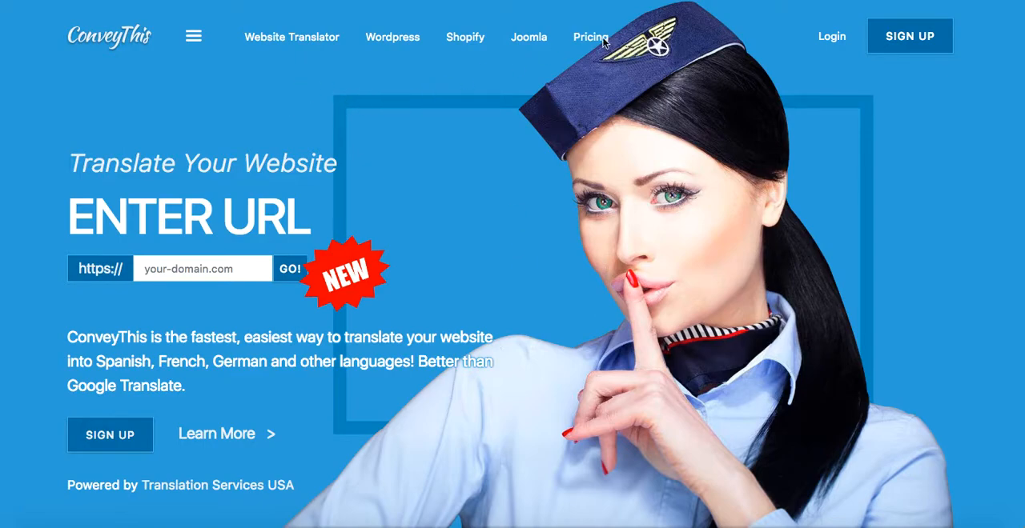
mouse_move(909, 45)
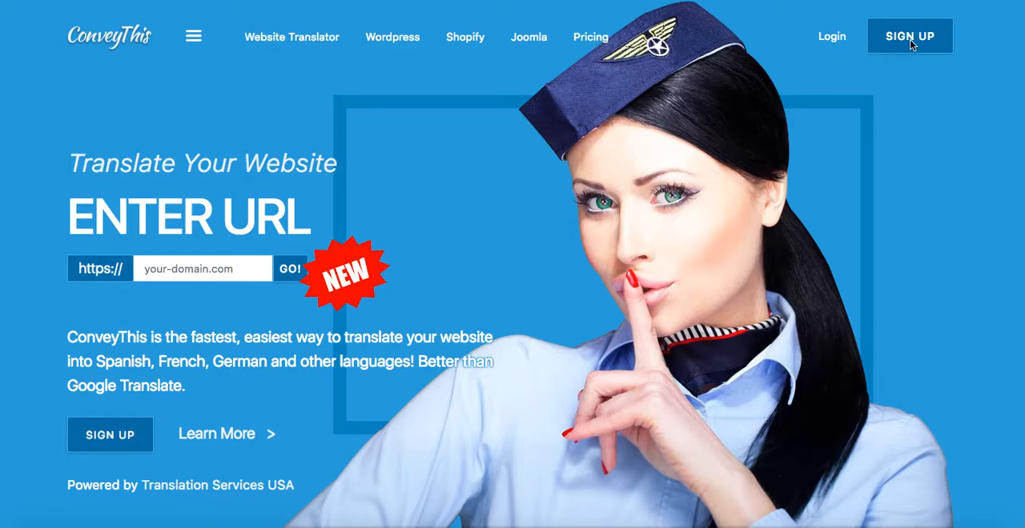
left_click(909, 35)
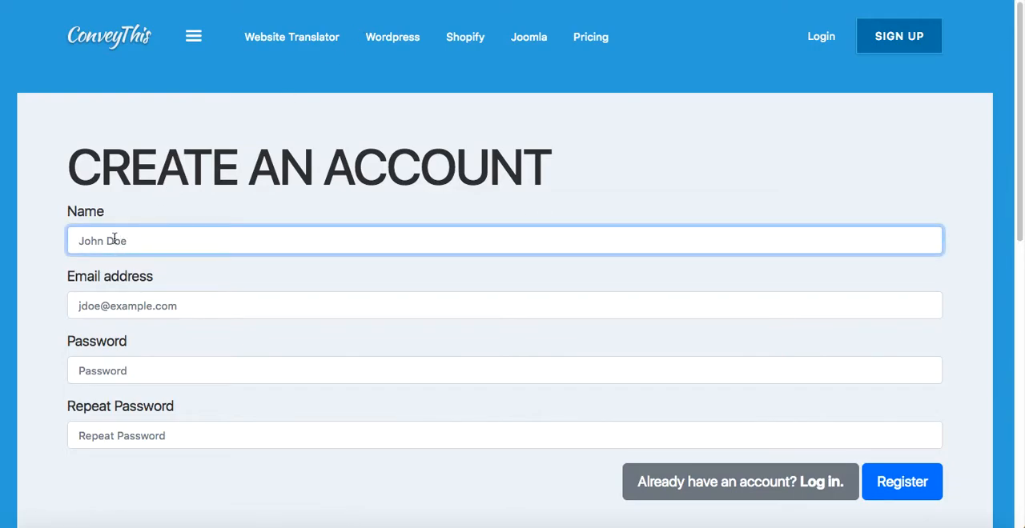
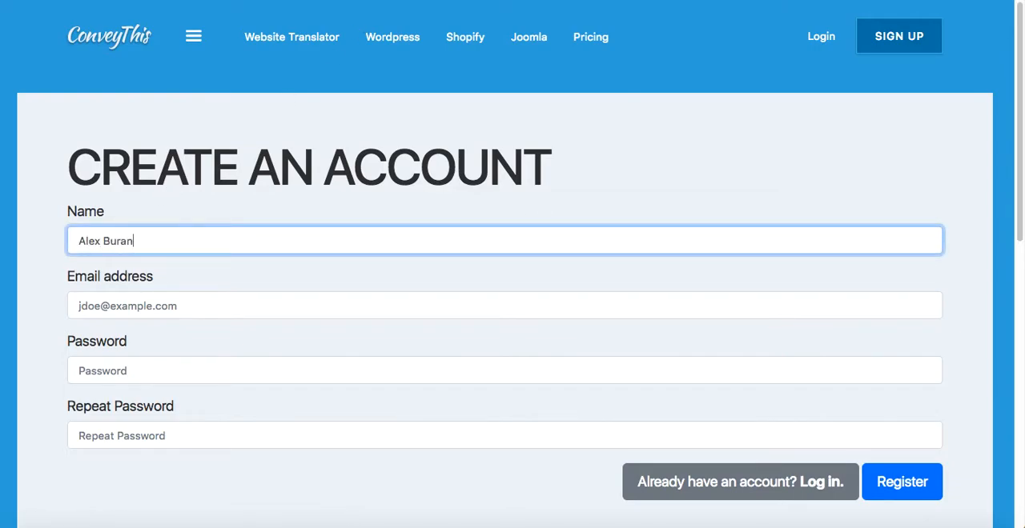
left_click(504, 304)
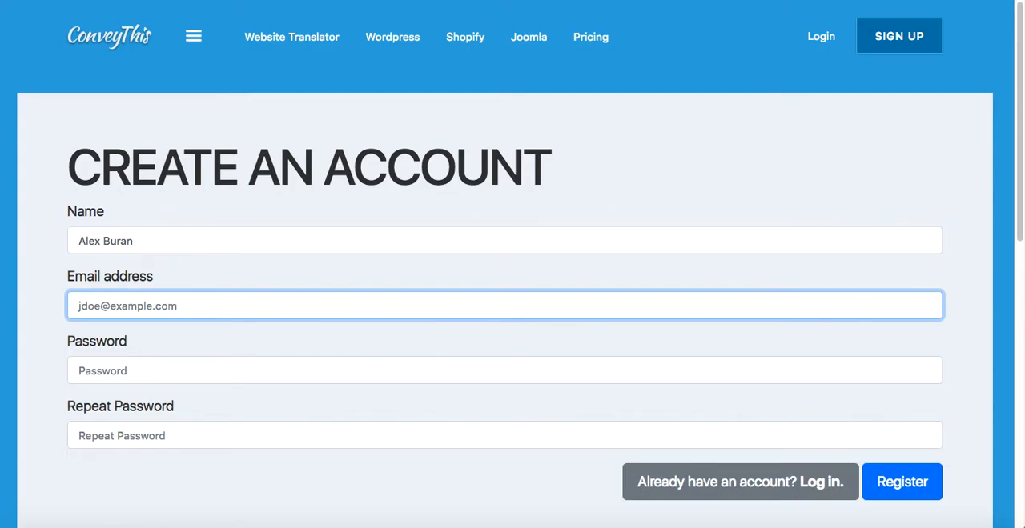
mouse_move(231, 6)
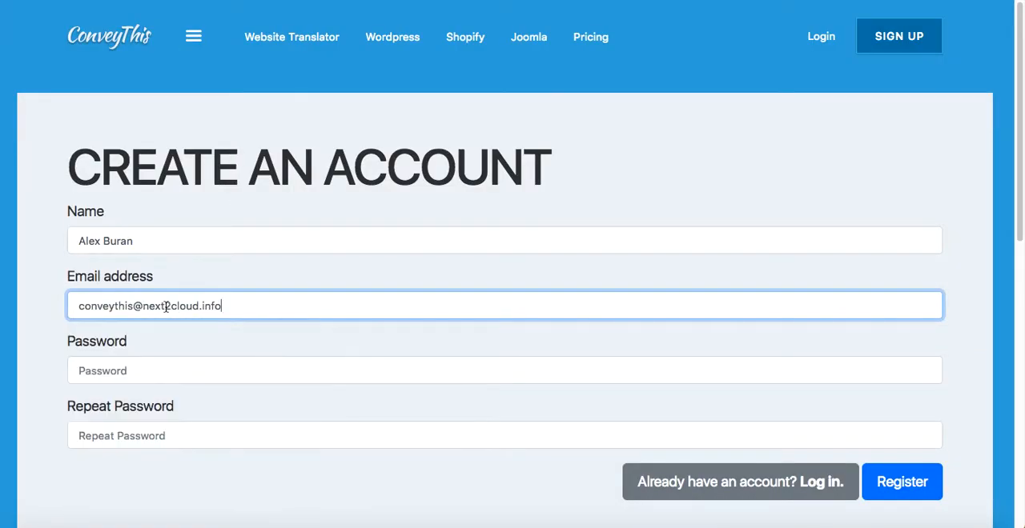
left_click(505, 370)
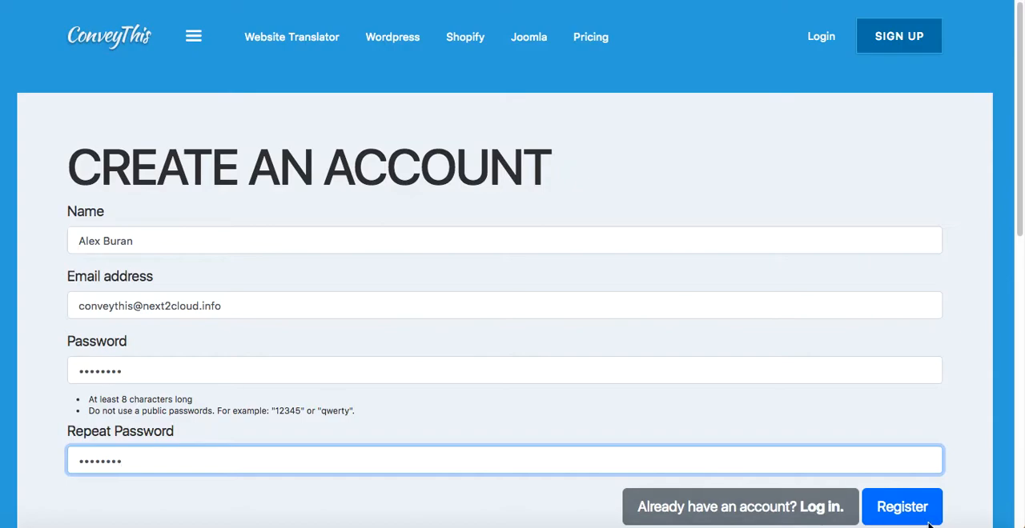
left_click(901, 506)
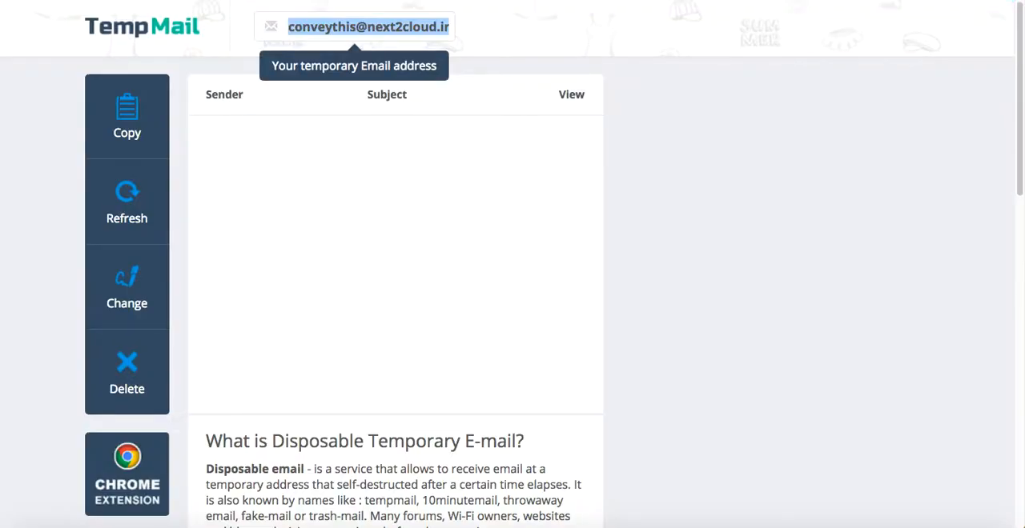
Activate the account from the 'Please confirm your email' message in the TempMail inbox
left_click(126, 200)
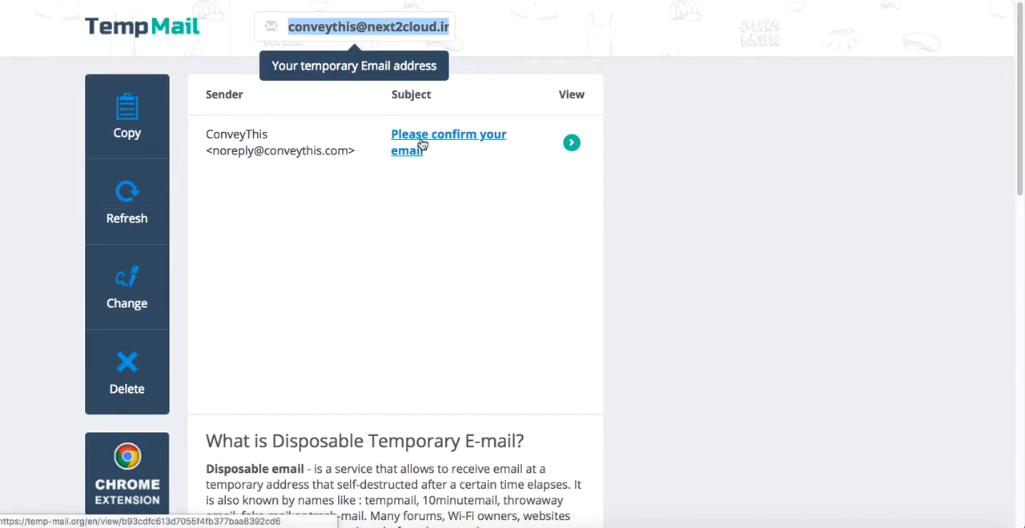
left_click(448, 141)
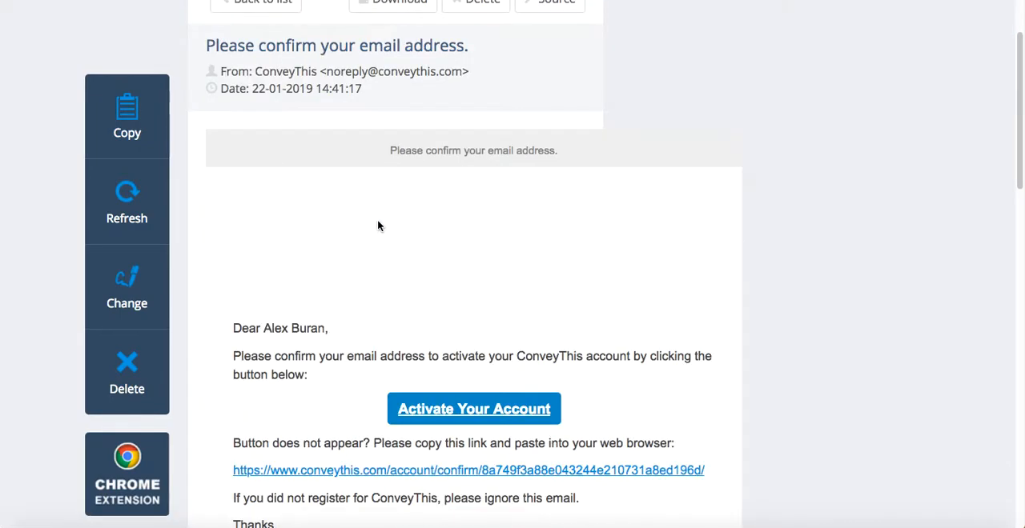
scroll("down", 3)
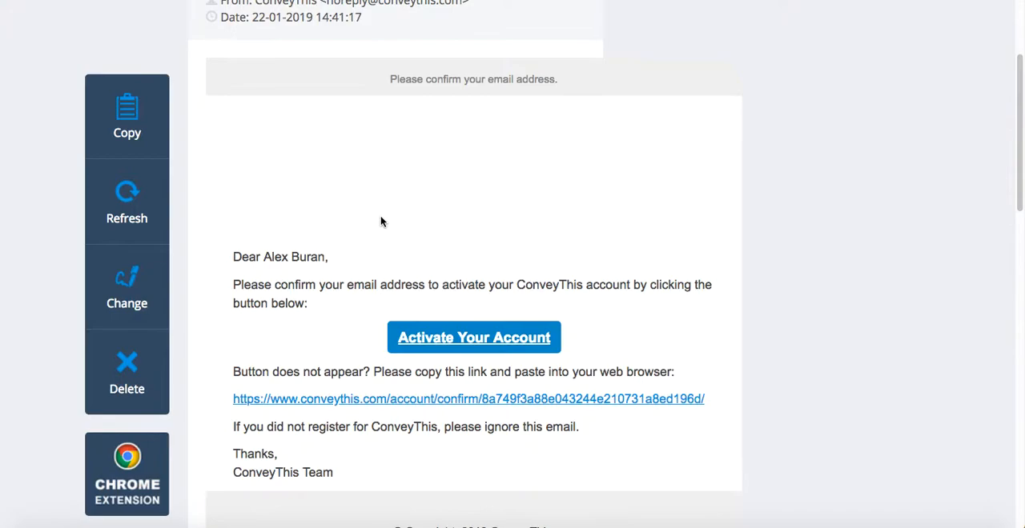
mouse_move(388, 408)
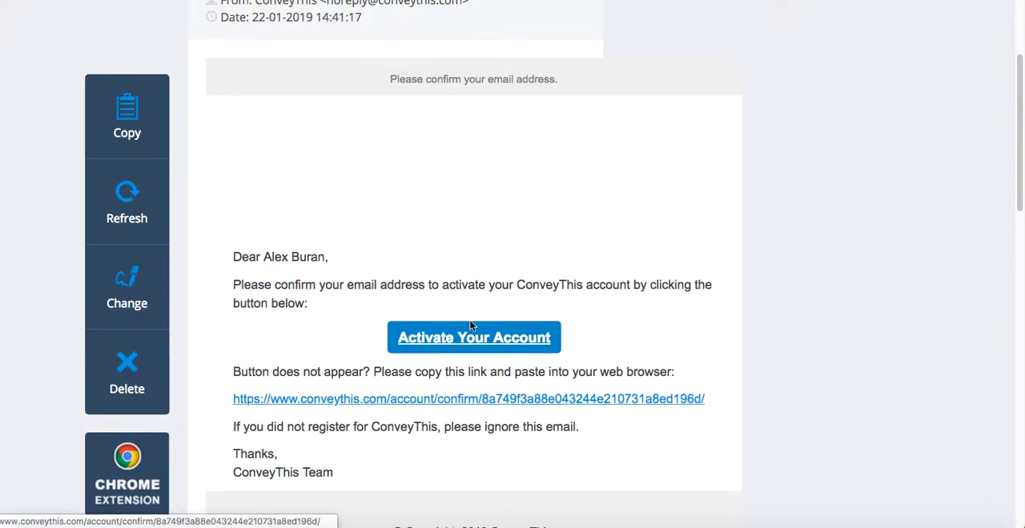
left_click(474, 338)
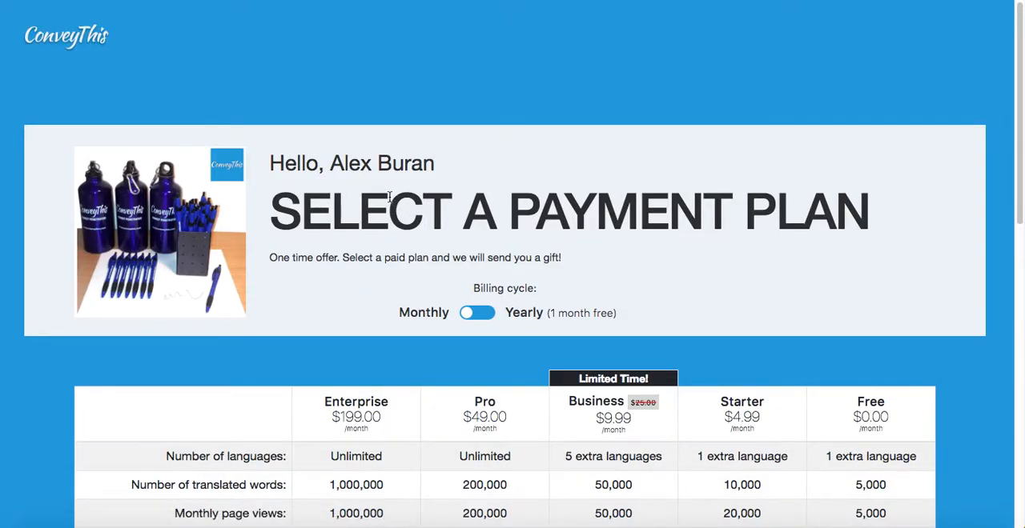
Scroll through the Select a Payment Plan pricing table to review the plans and their limits
scroll("down", 3)
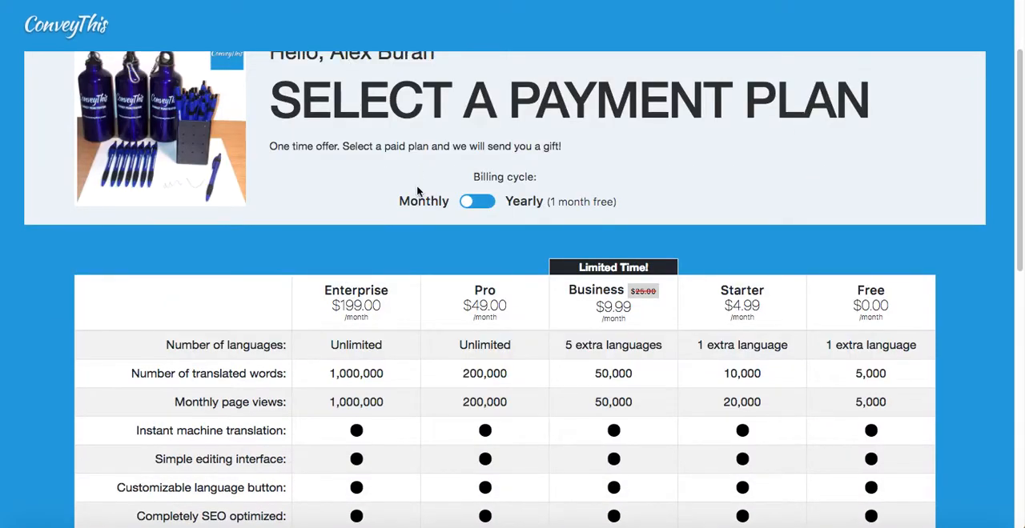
scroll("up", 3)
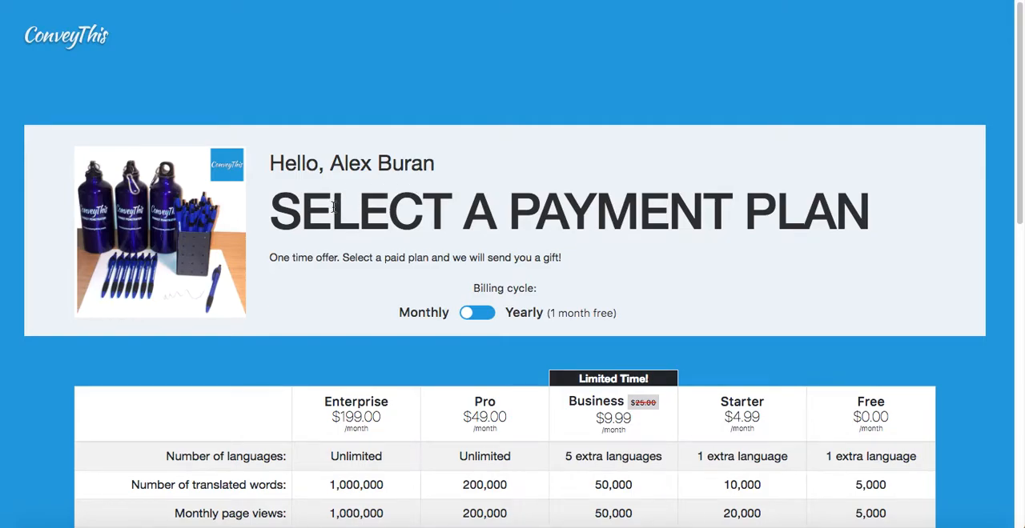
scroll("down", 3)
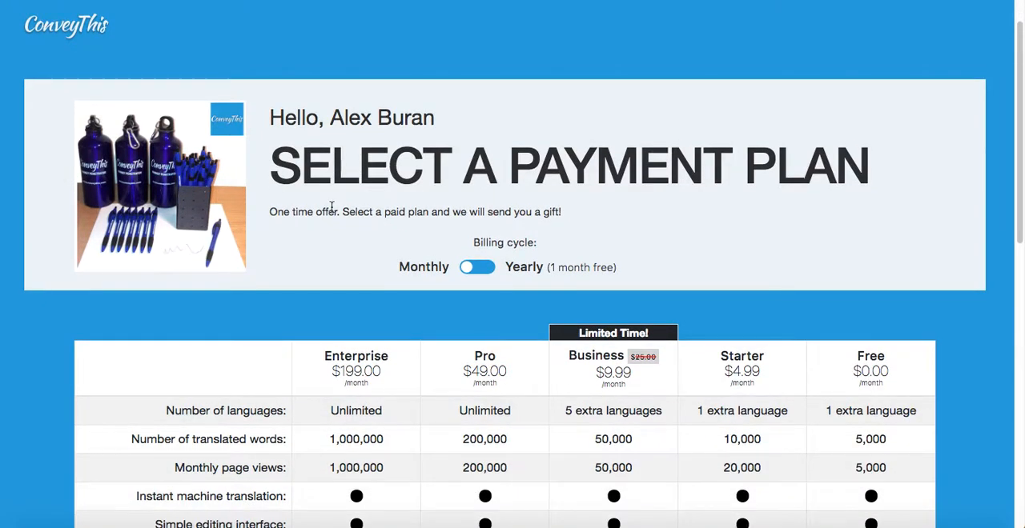
mouse_move(344, 223)
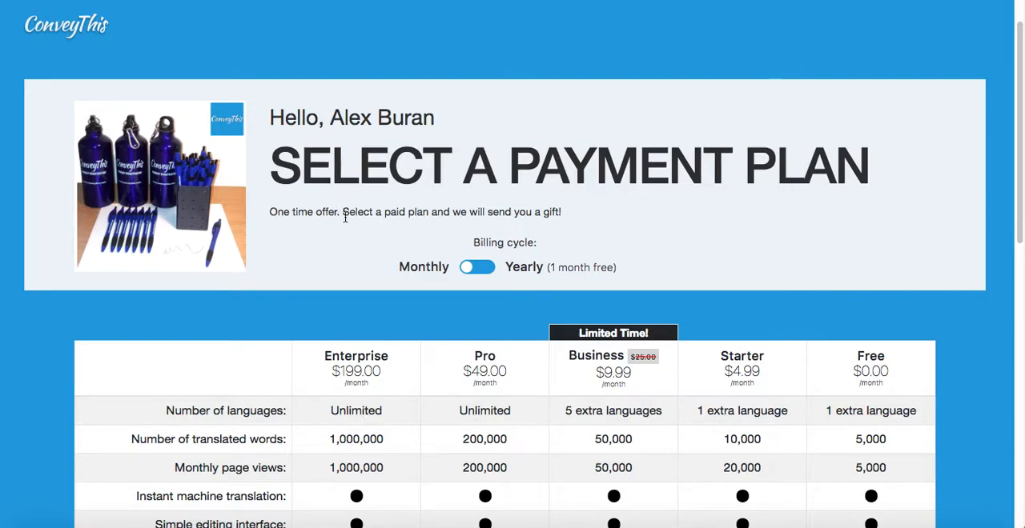
scroll("down", 3)
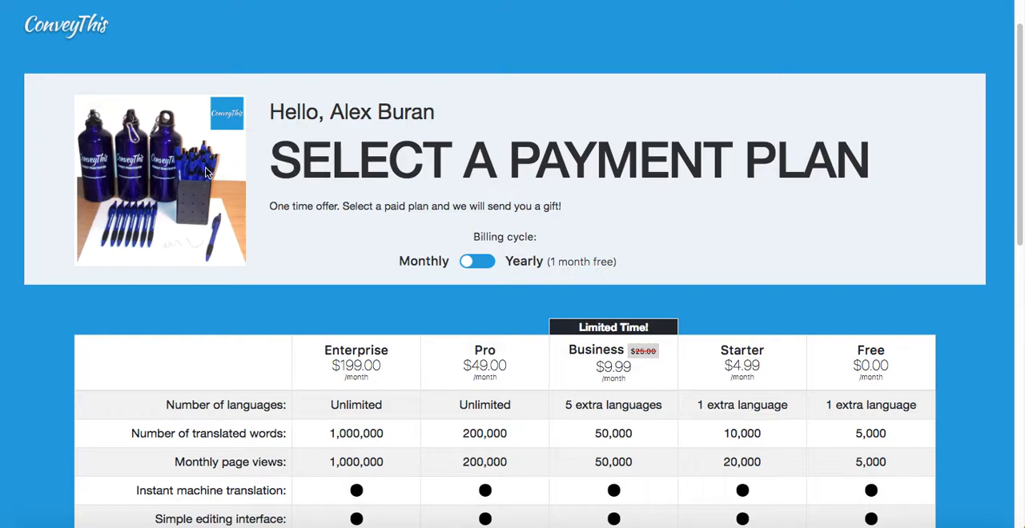
mouse_move(137, 173)
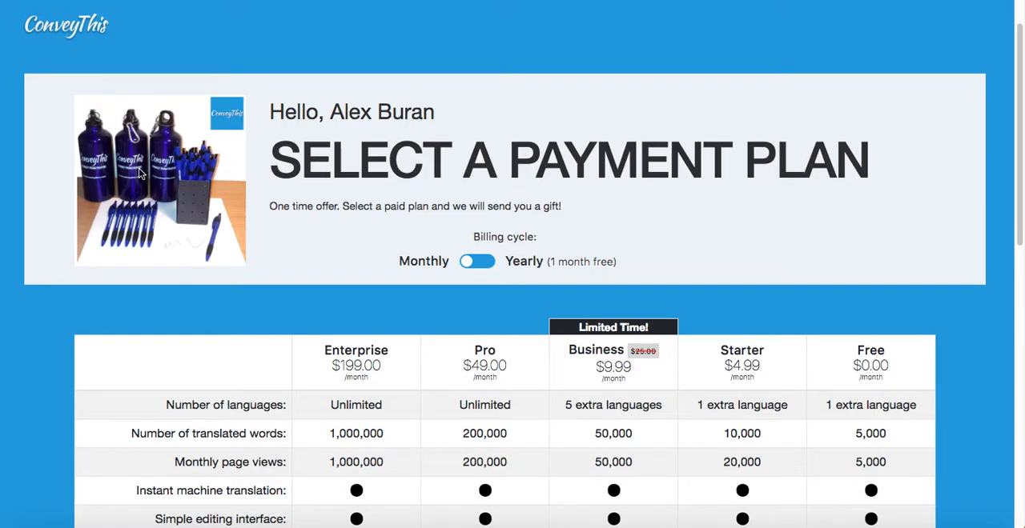
mouse_move(201, 176)
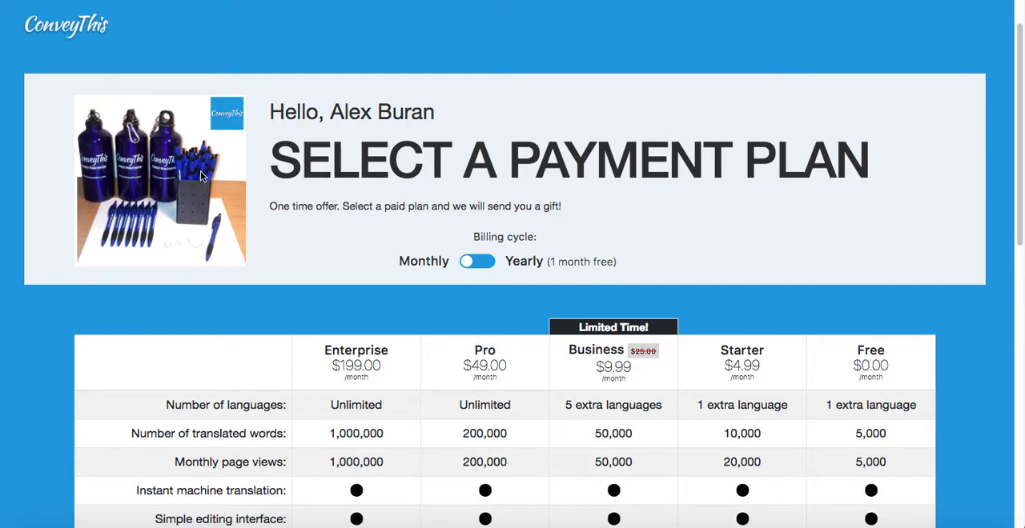
mouse_move(393, 189)
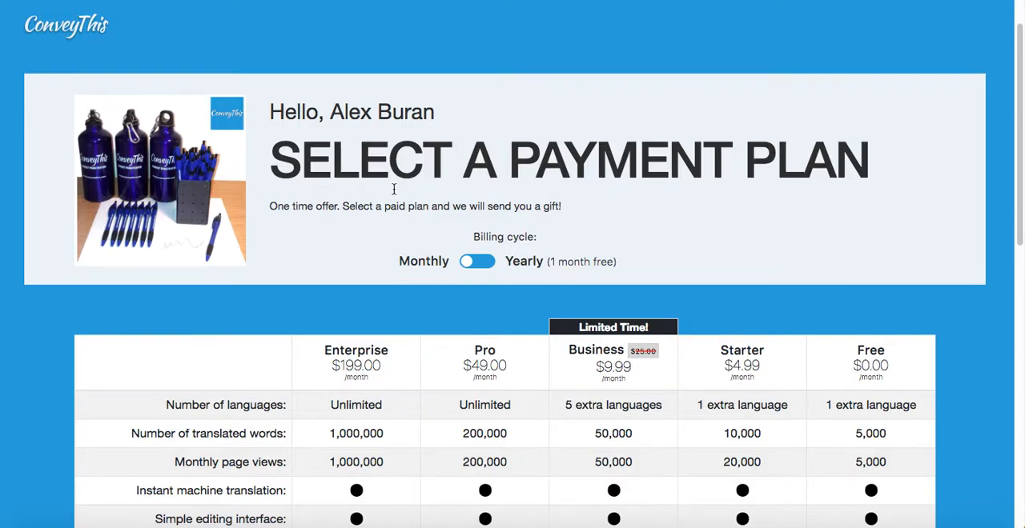
scroll("down", 3)
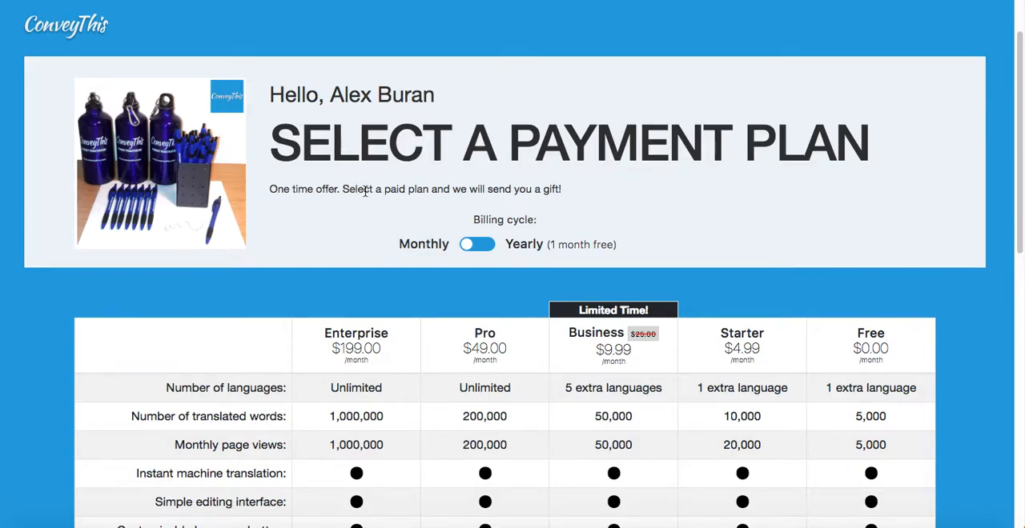
scroll("down", 3)
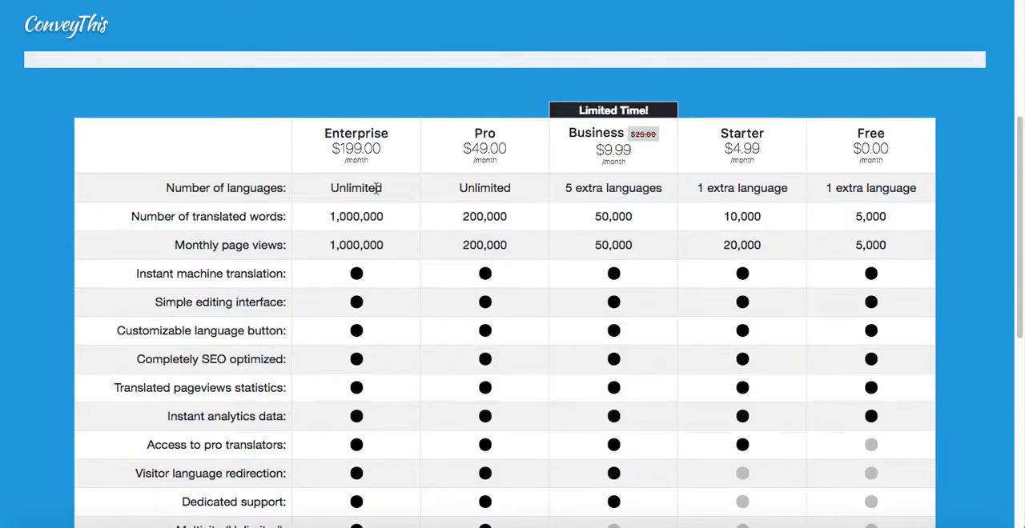
mouse_move(400, 198)
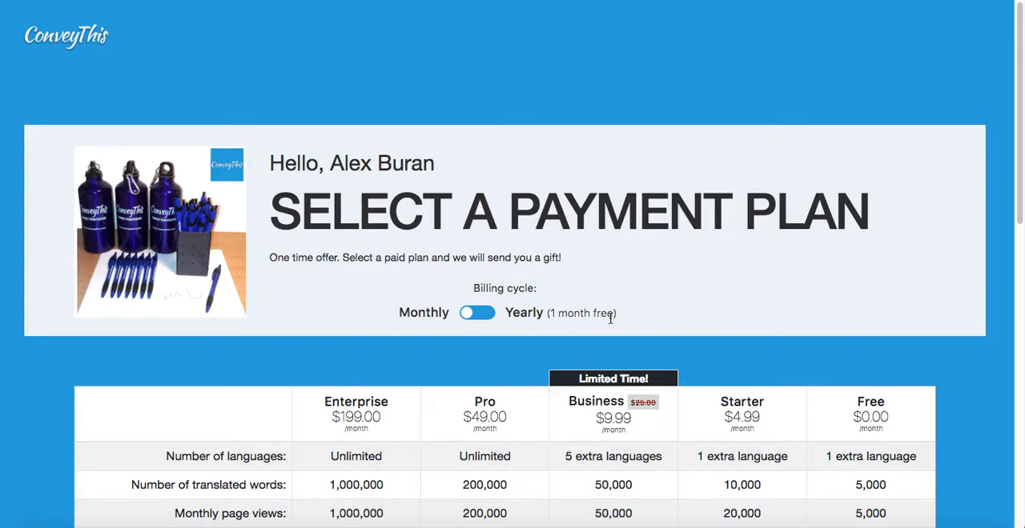
mouse_move(585, 310)
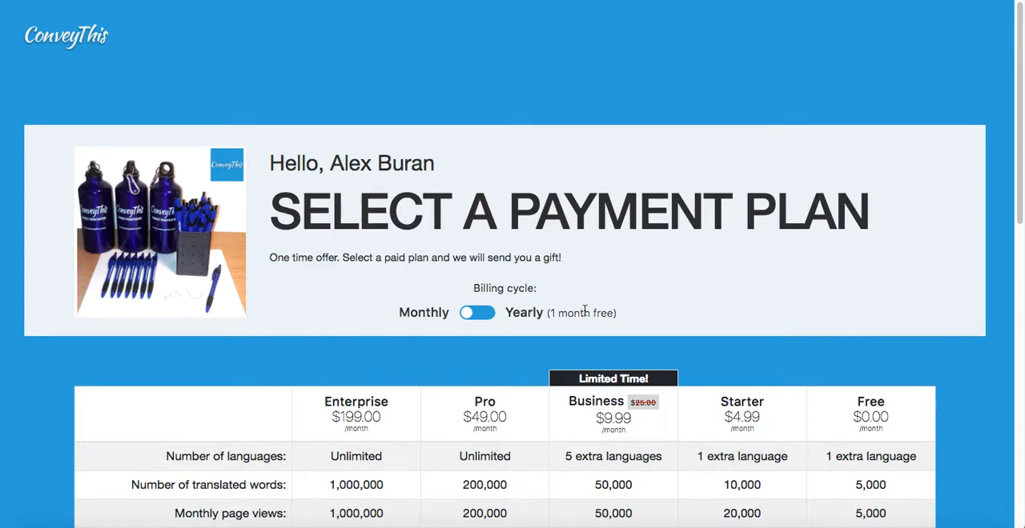
mouse_move(602, 301)
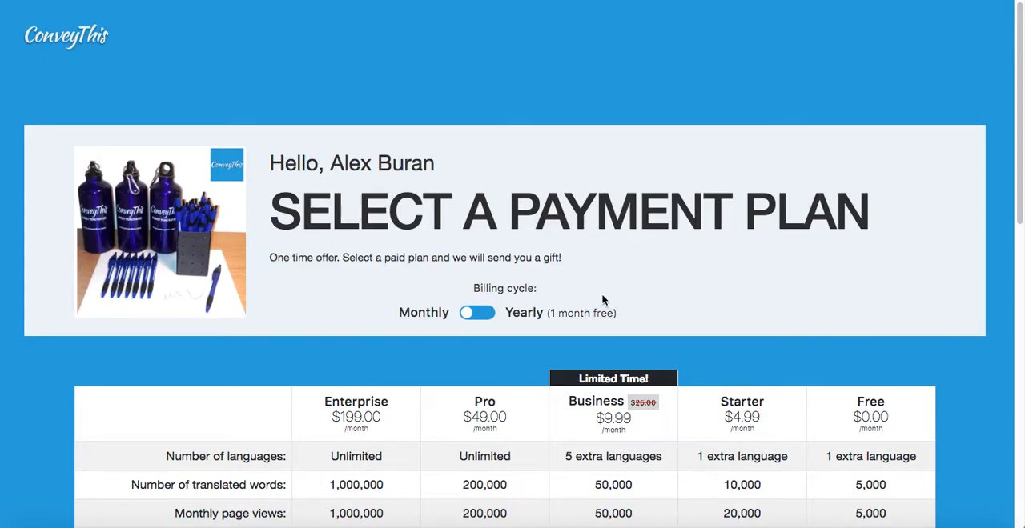
scroll("down", 3)
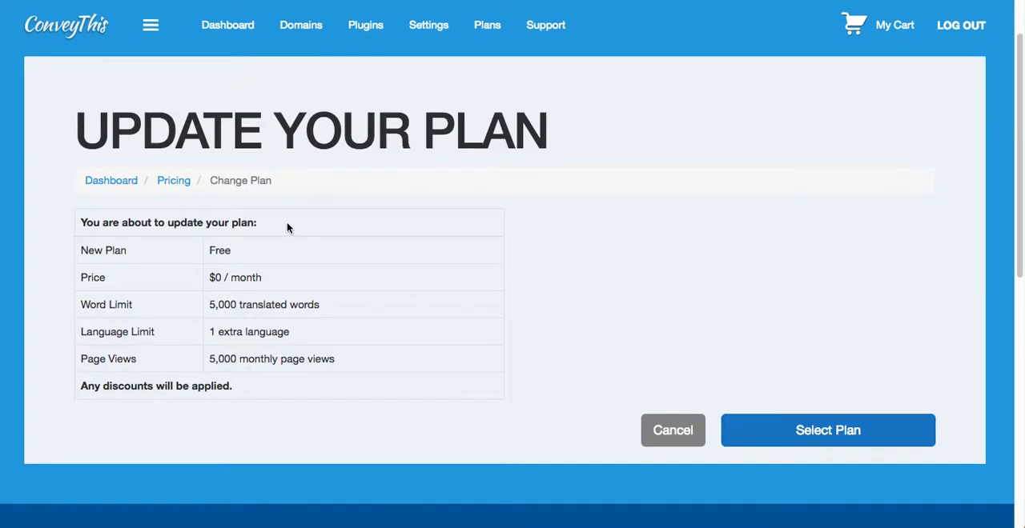
mouse_move(591, 232)
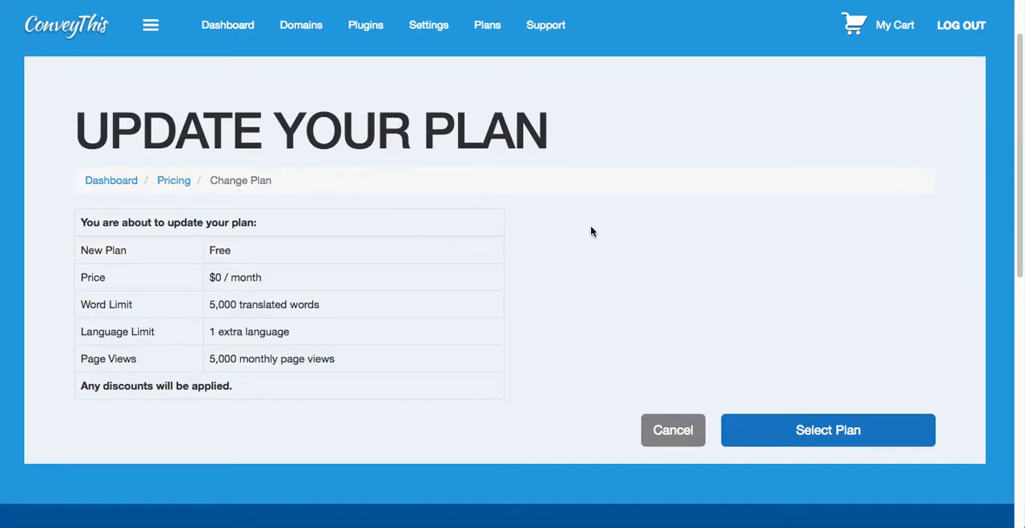
mouse_move(820, 382)
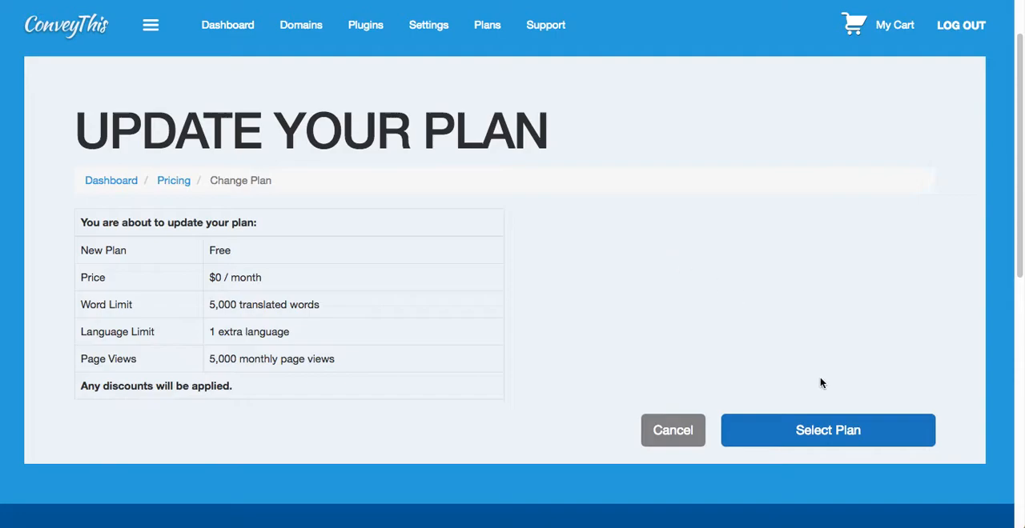
Select the Free plan at $0 on the Update Your Plan page
left_click(826, 429)
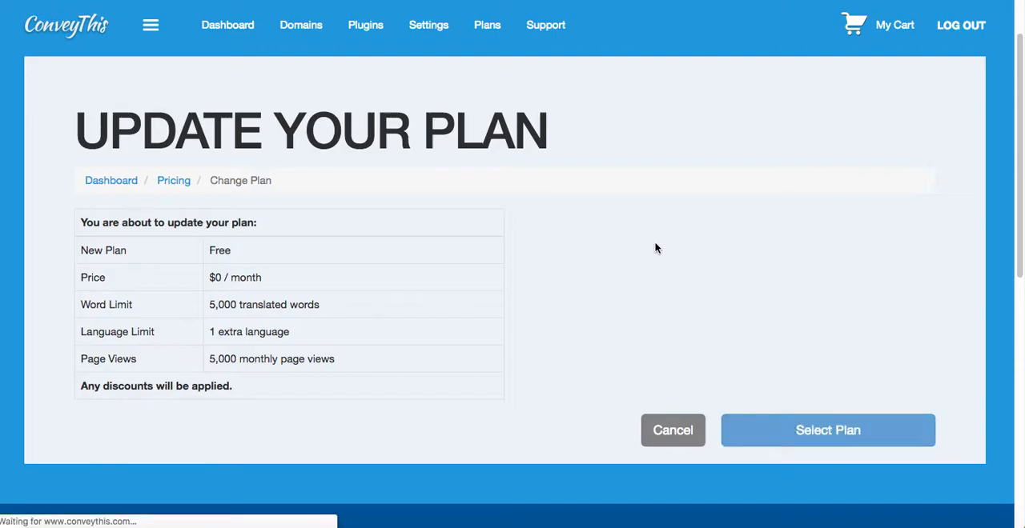
left_click(826, 429)
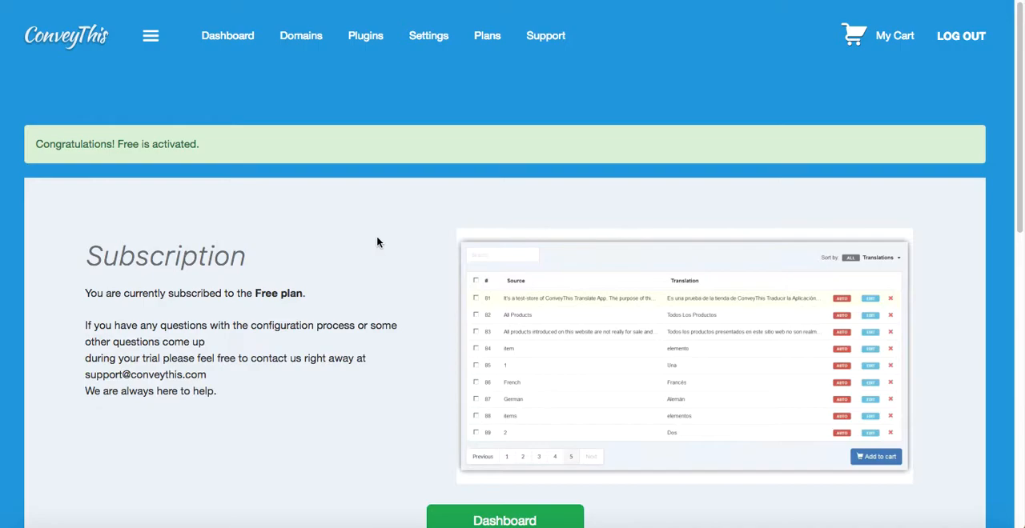
mouse_move(128, 166)
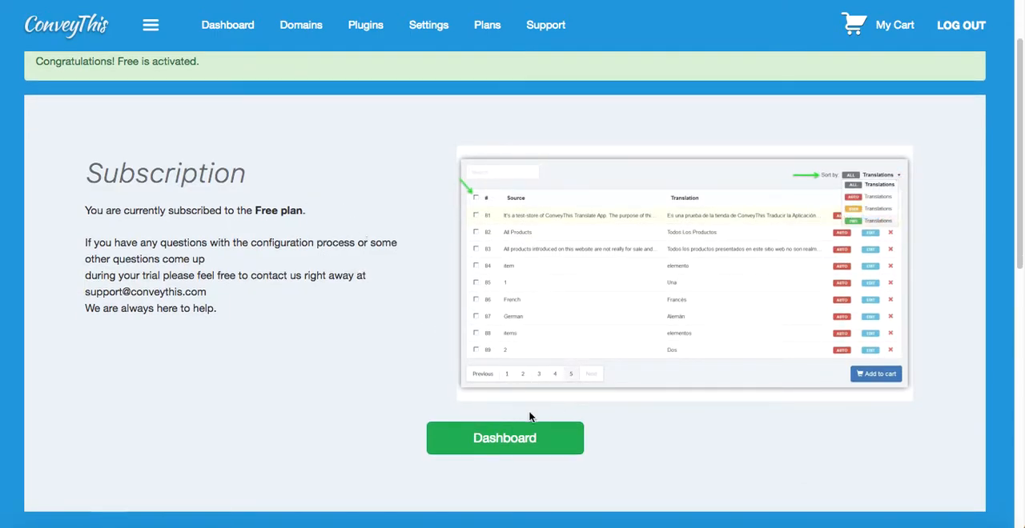
Go to the Dashboard showing Free plan usage and the API key
left_click(505, 439)
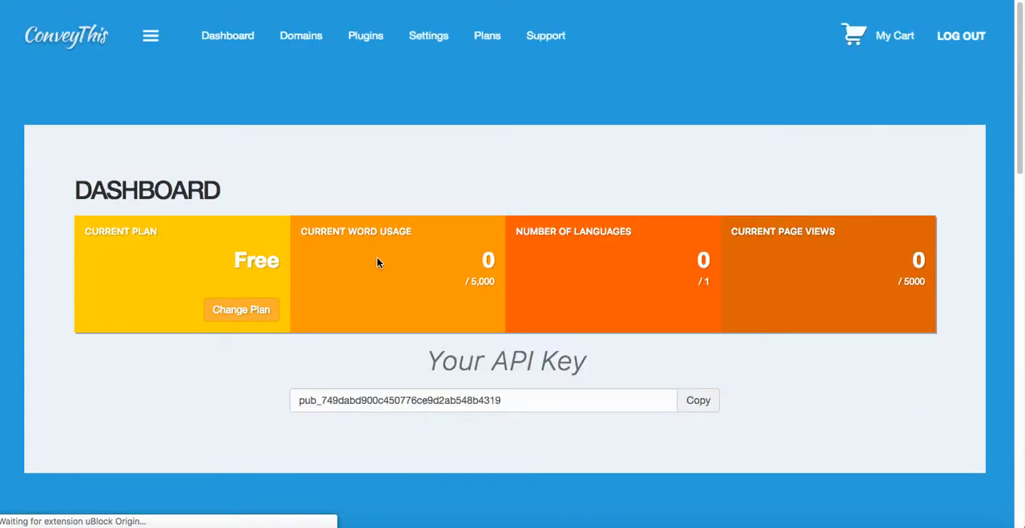